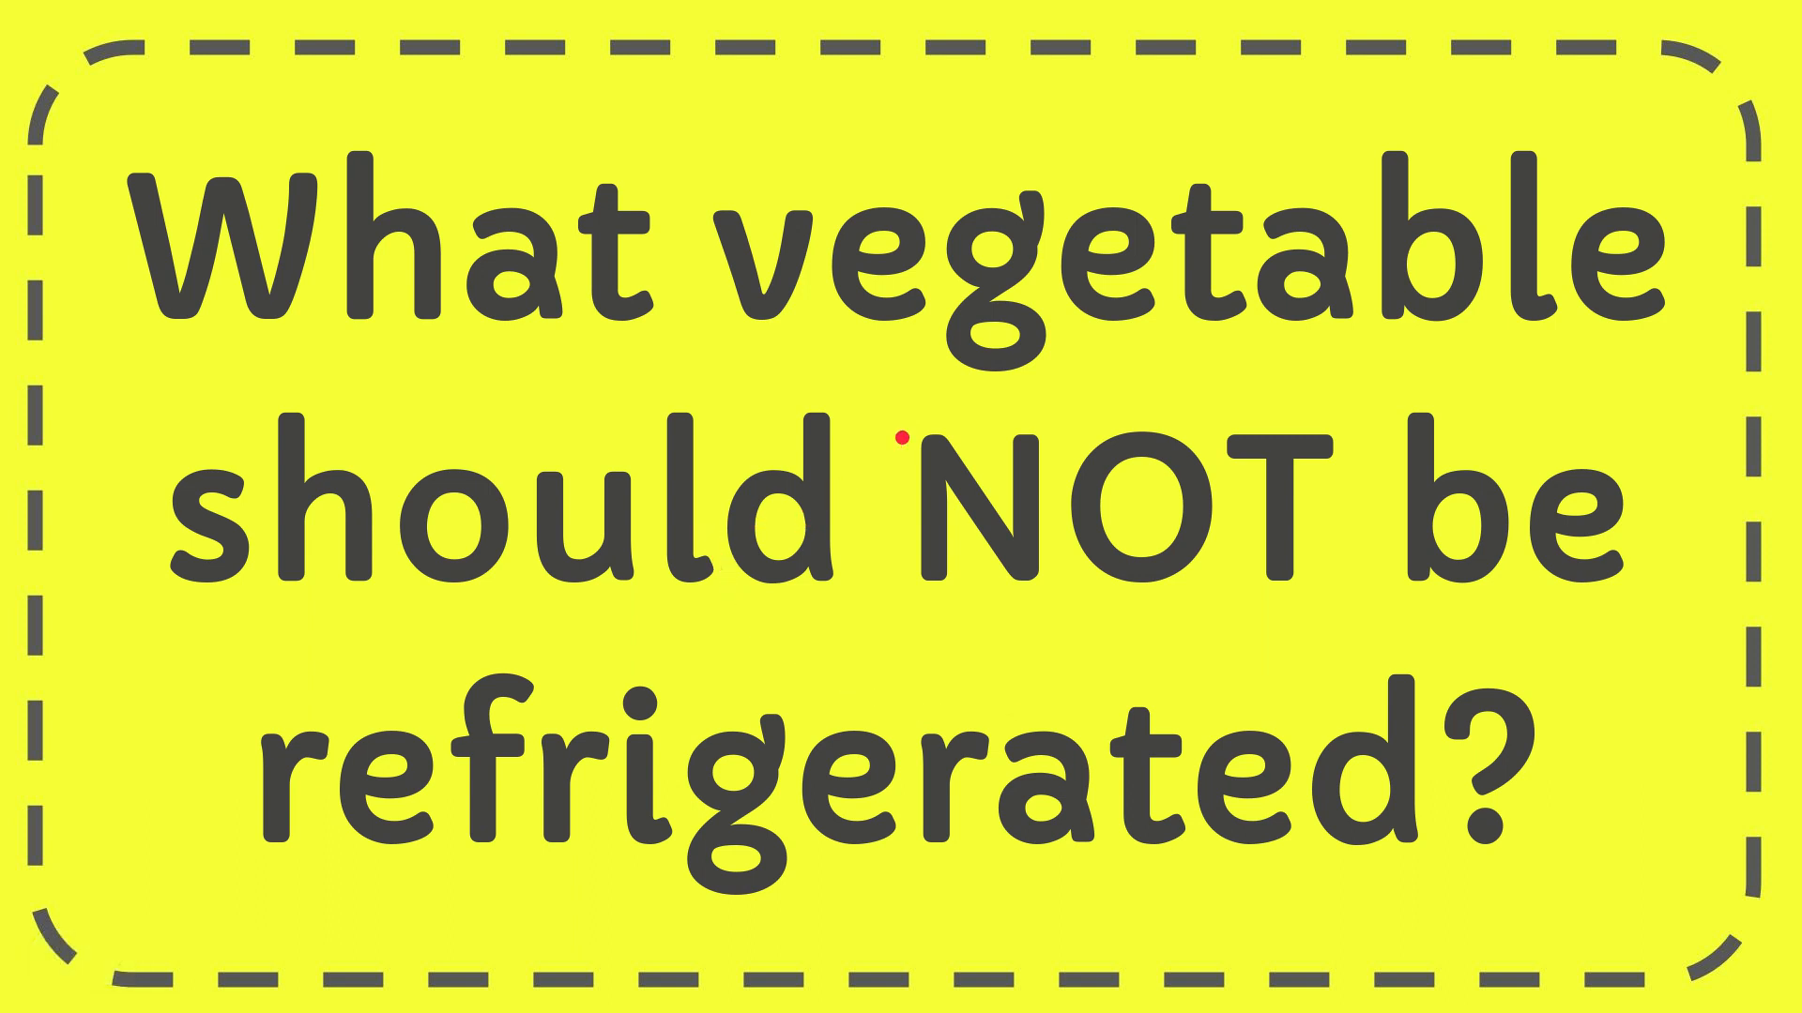
mouse_move(1001, 608)
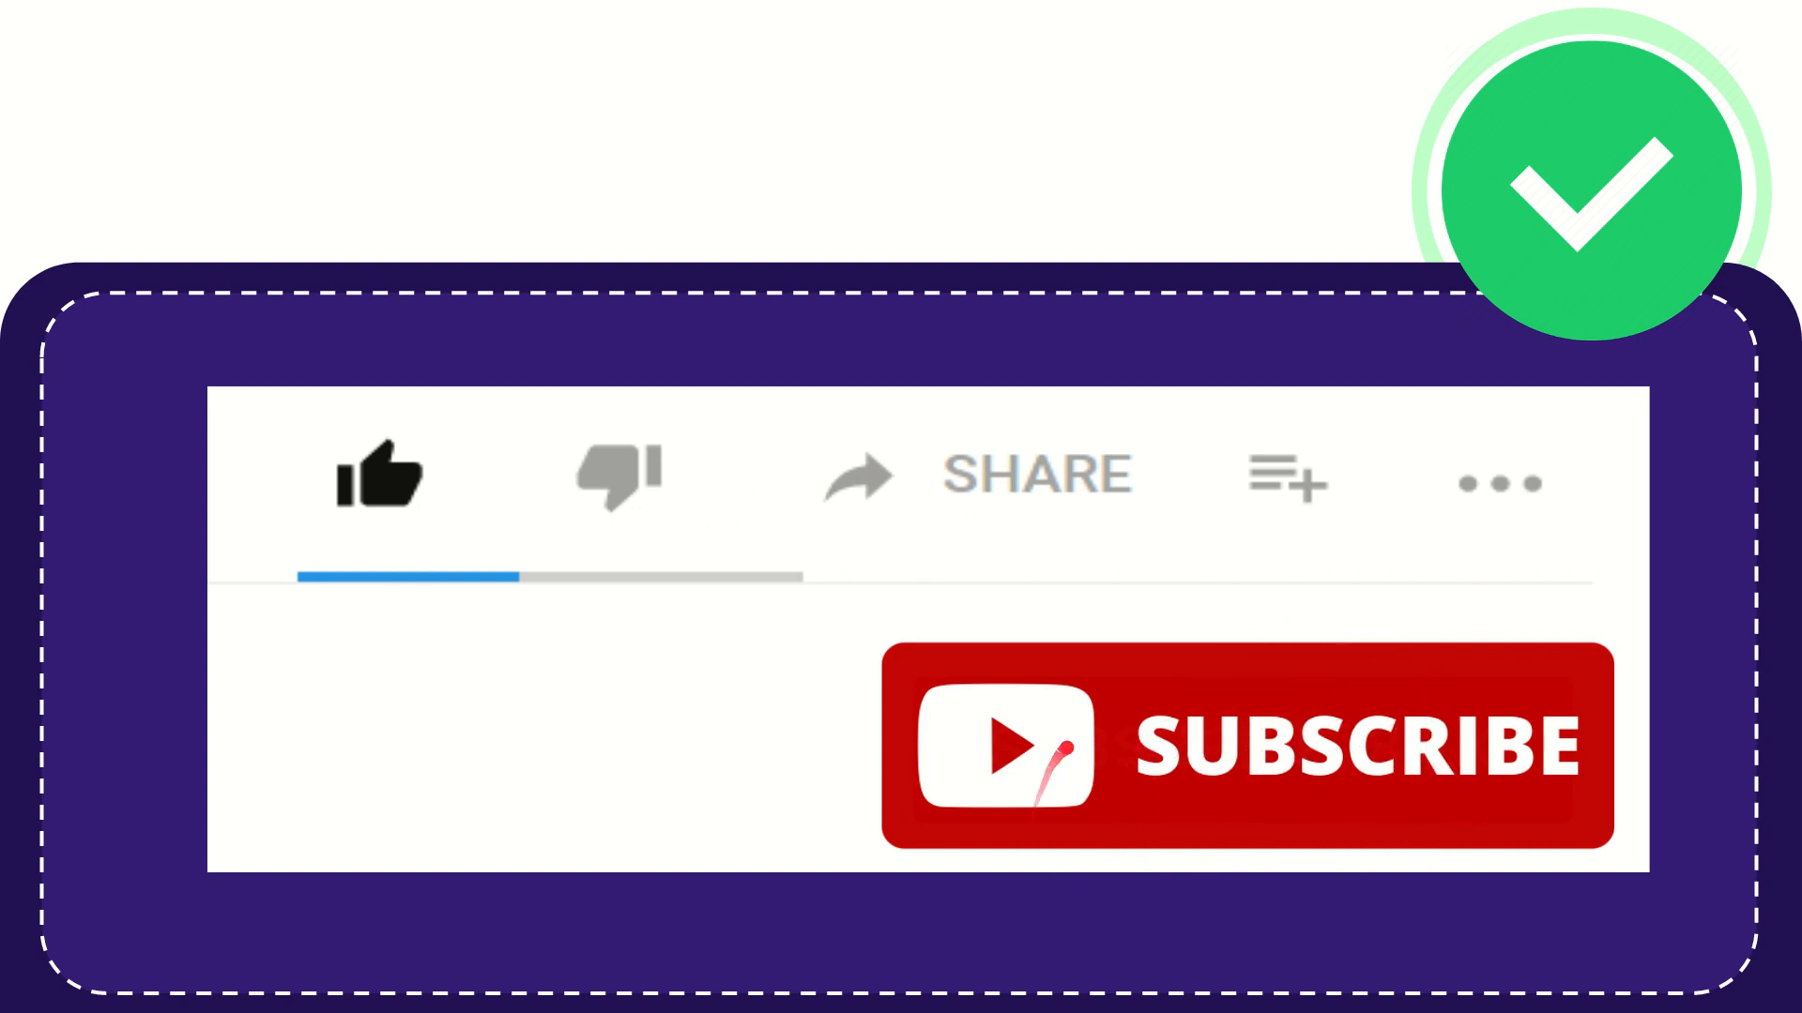
left_click(383, 476)
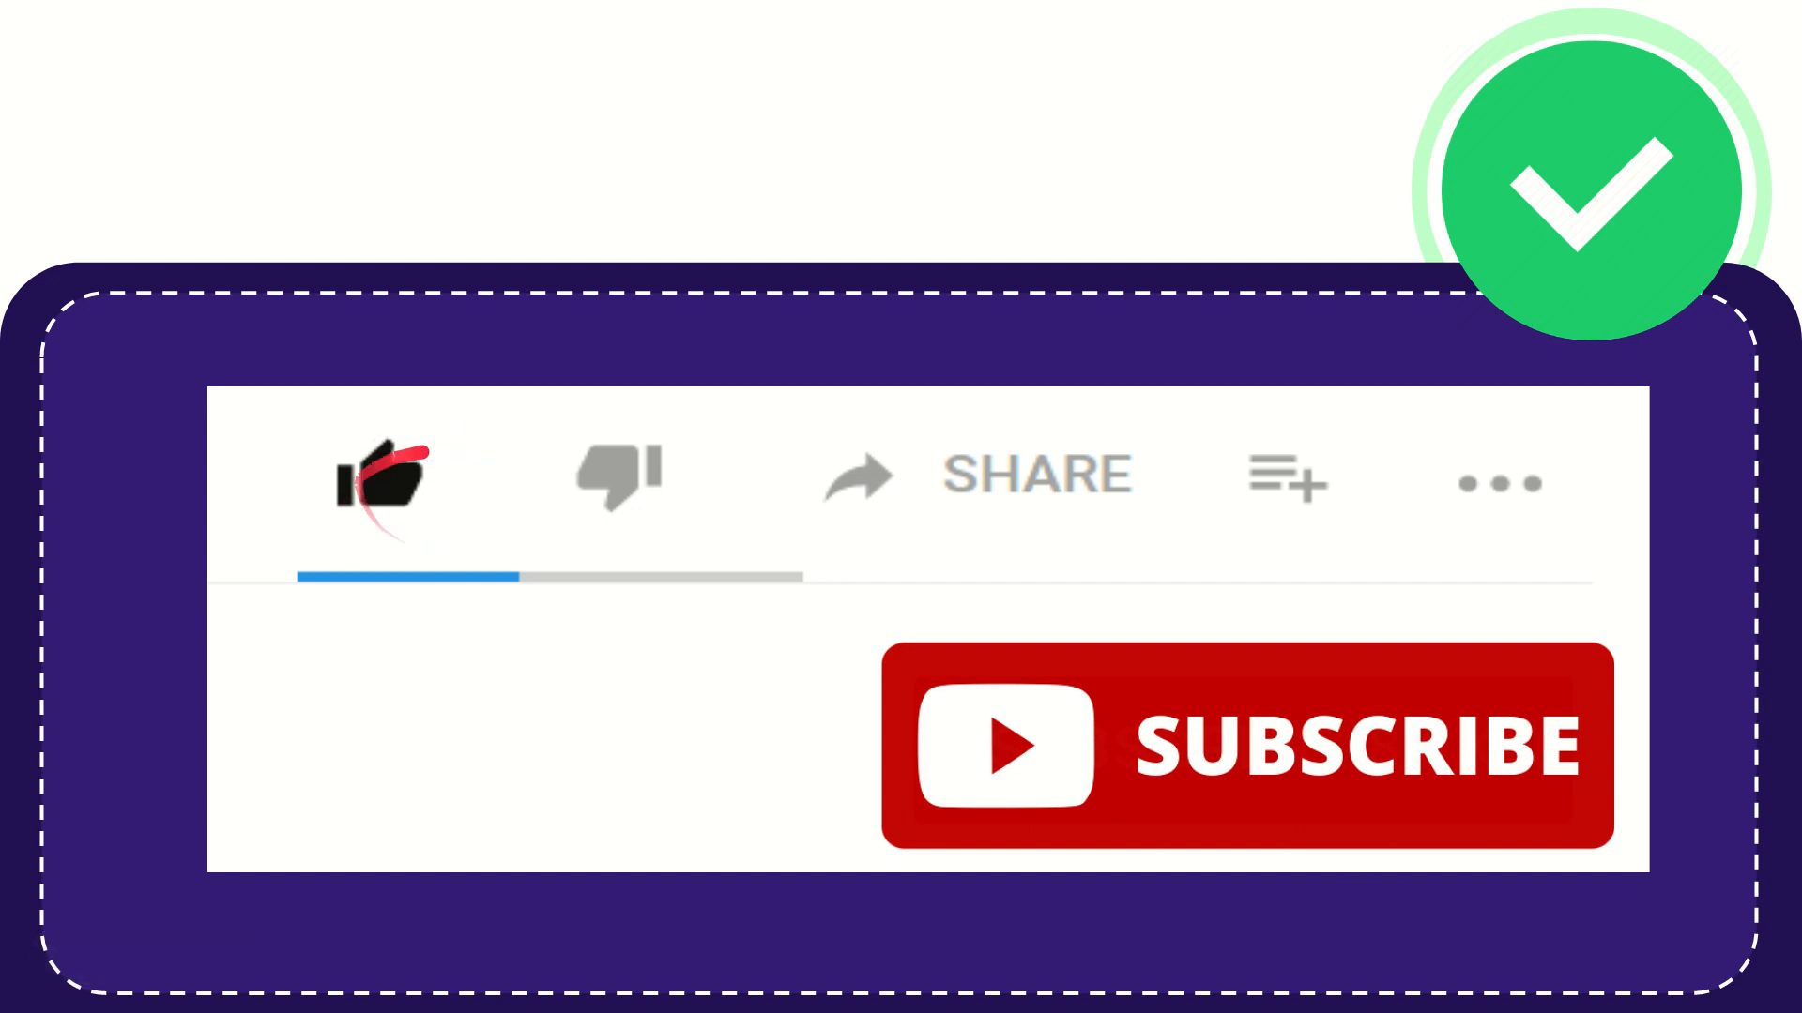